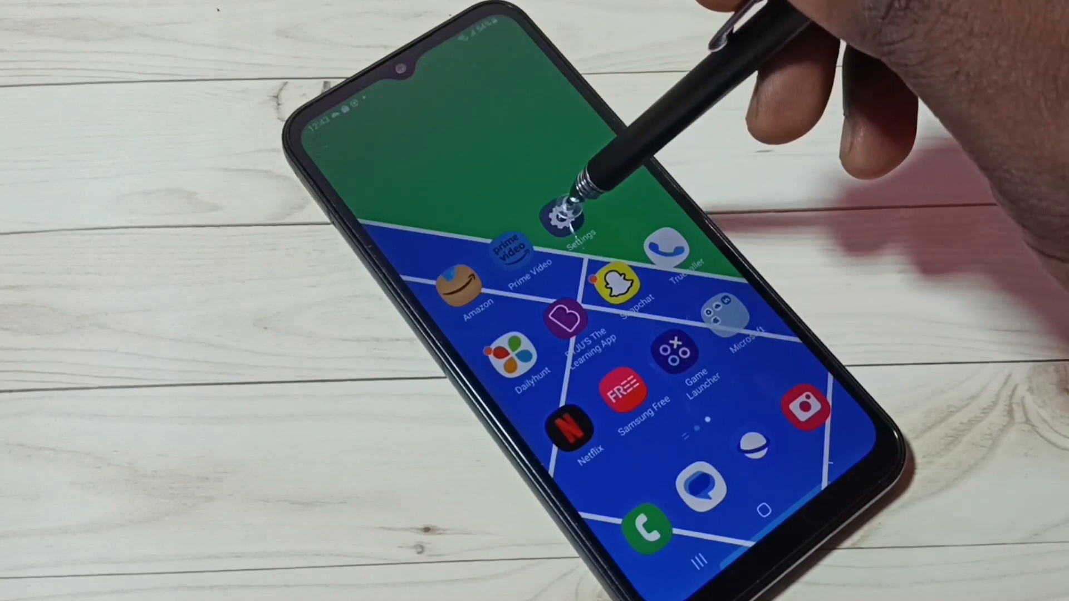
# Launch the Settings app from the home screen
pyautogui.click(567, 218)
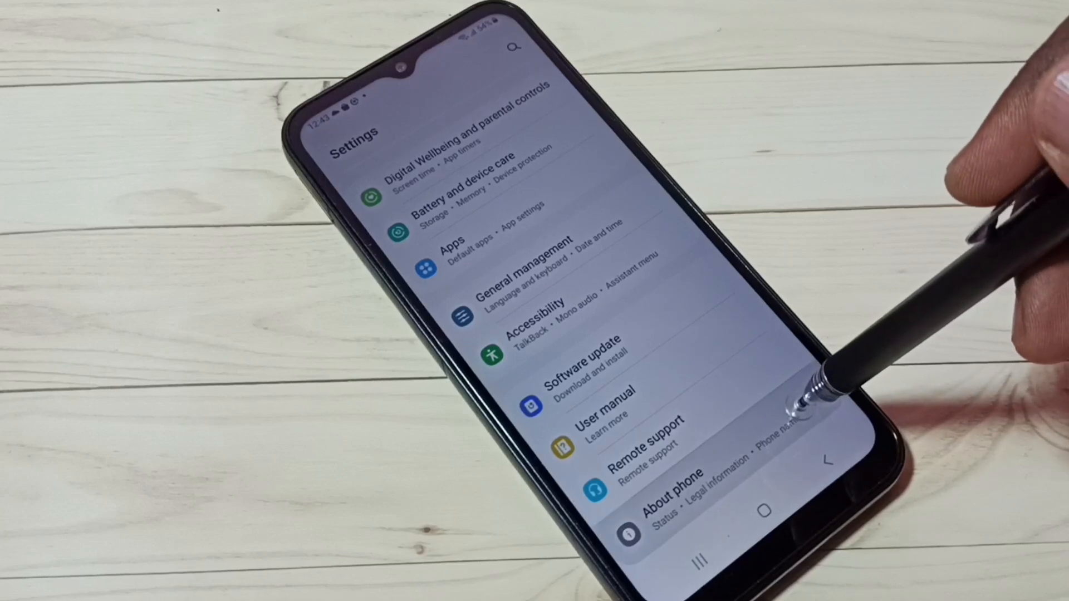
# Enable developer mode by tapping Build number under About phone's software information
pyautogui.click(662, 477)
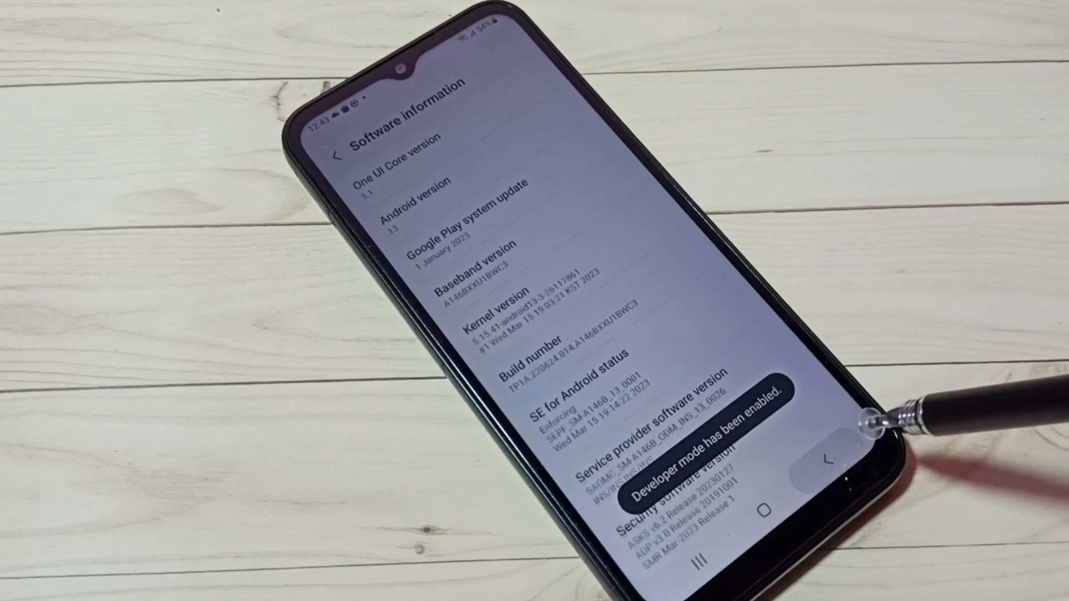
# Go to Developer options and scroll down to the Debugging section
pyautogui.click(343, 147)
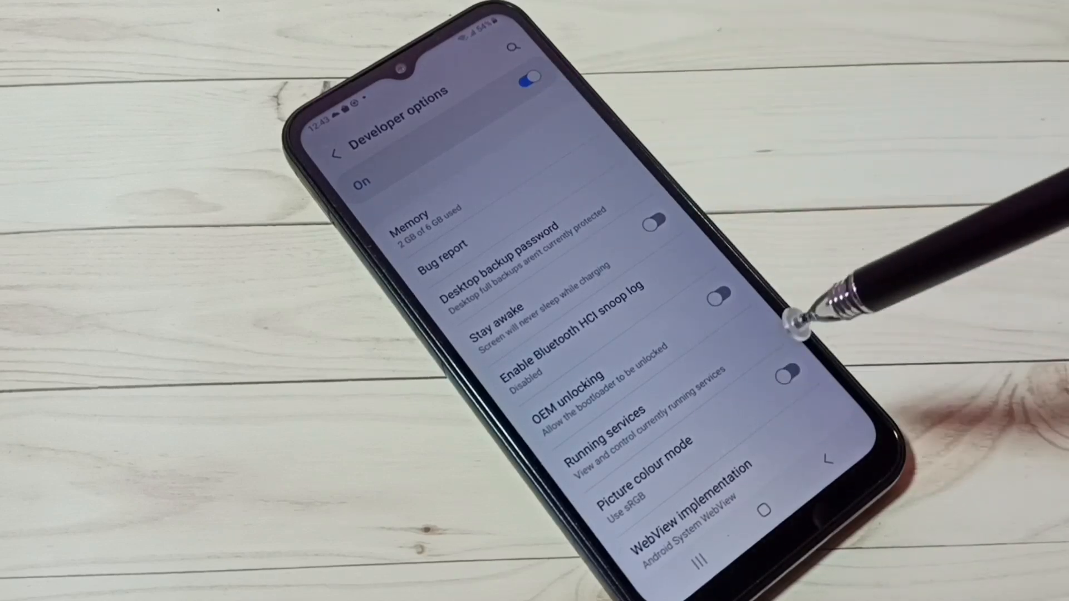
pyautogui.scroll(-3)
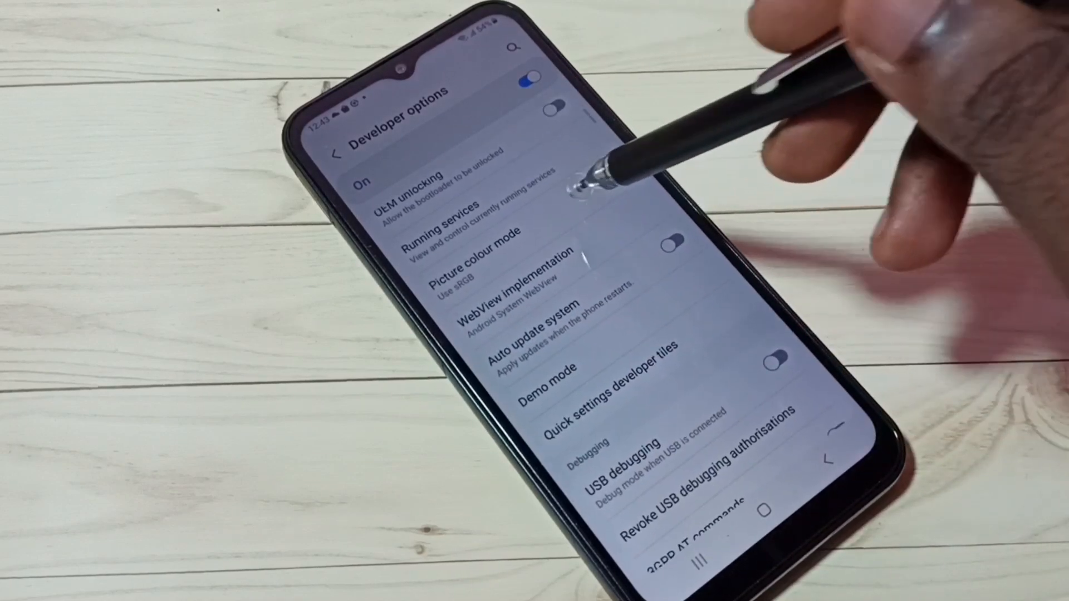
pyautogui.scroll(-3)
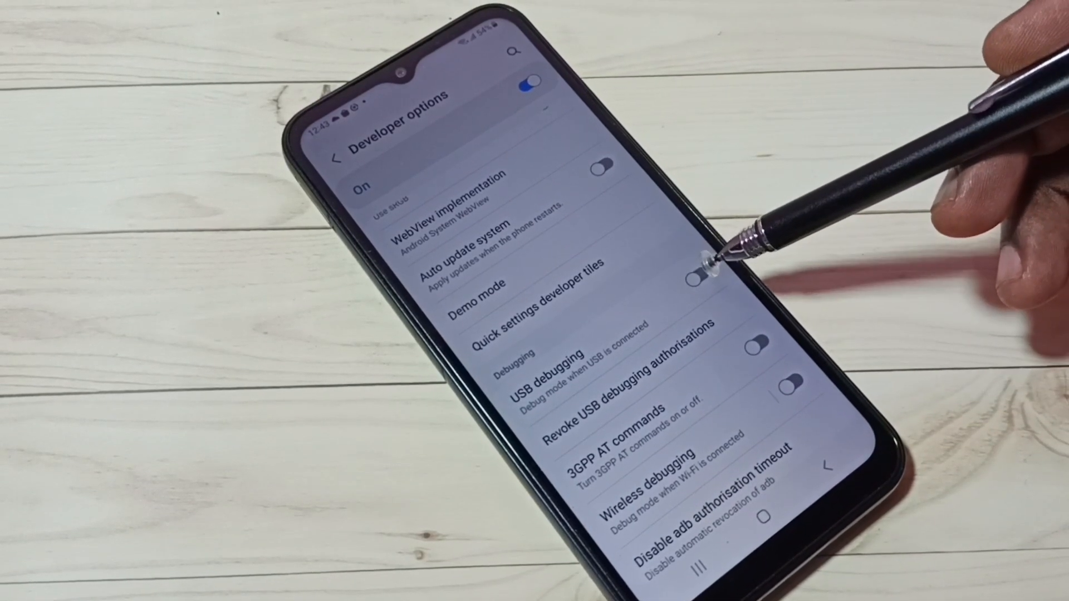
# Switch on USB debugging and confirm the 'Allow USB debugging?' prompt
pyautogui.click(753, 347)
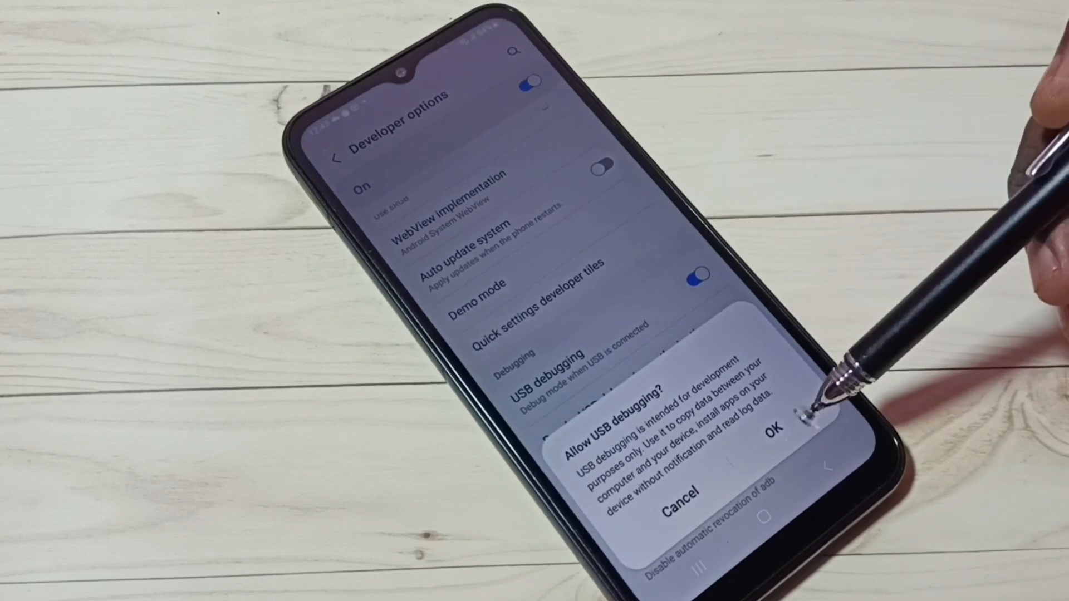
pyautogui.click(778, 431)
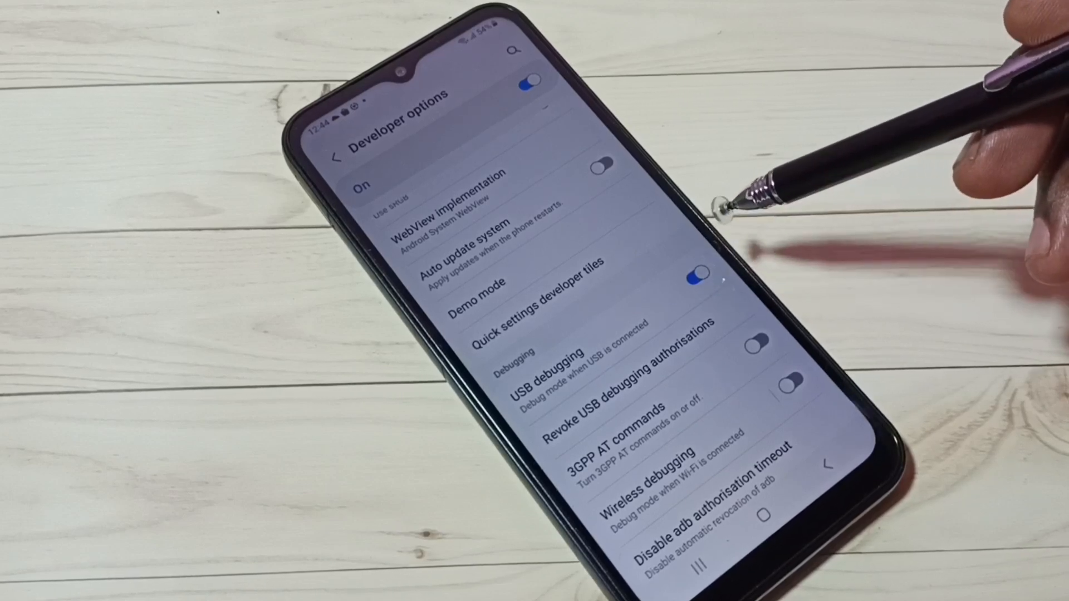
# Switch off USB debugging and the Developer options master toggle, returning to the Settings list
pyautogui.click(696, 273)
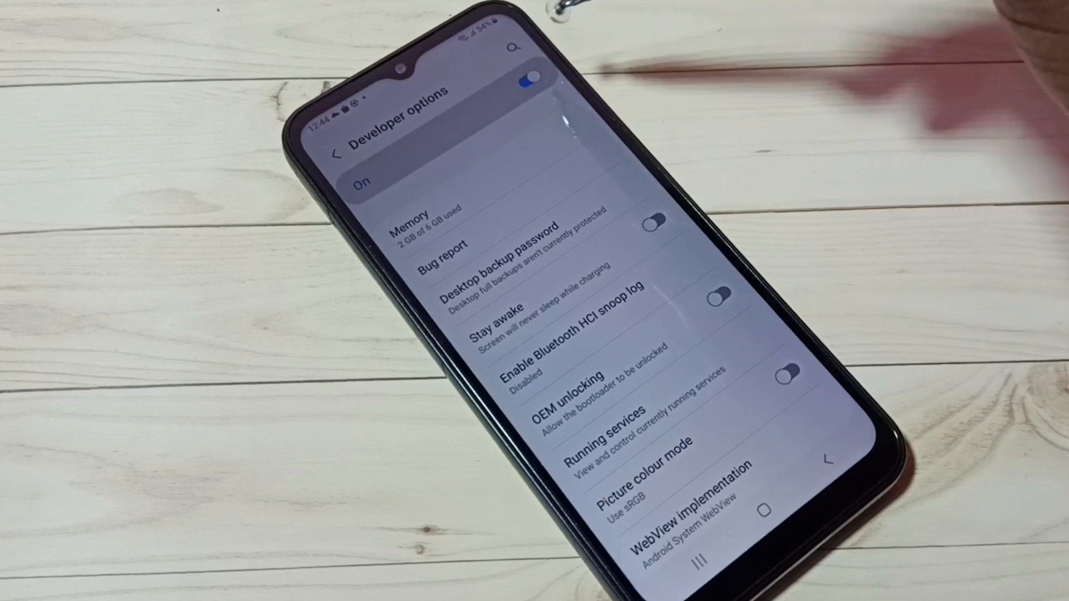
pyautogui.click(532, 77)
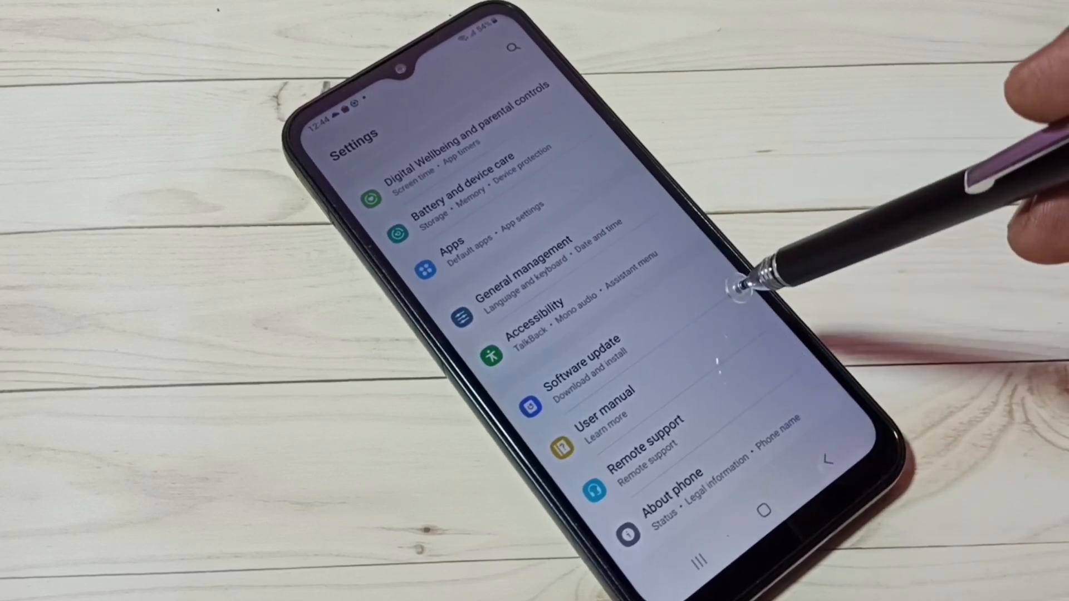
pyautogui.scroll(-3)
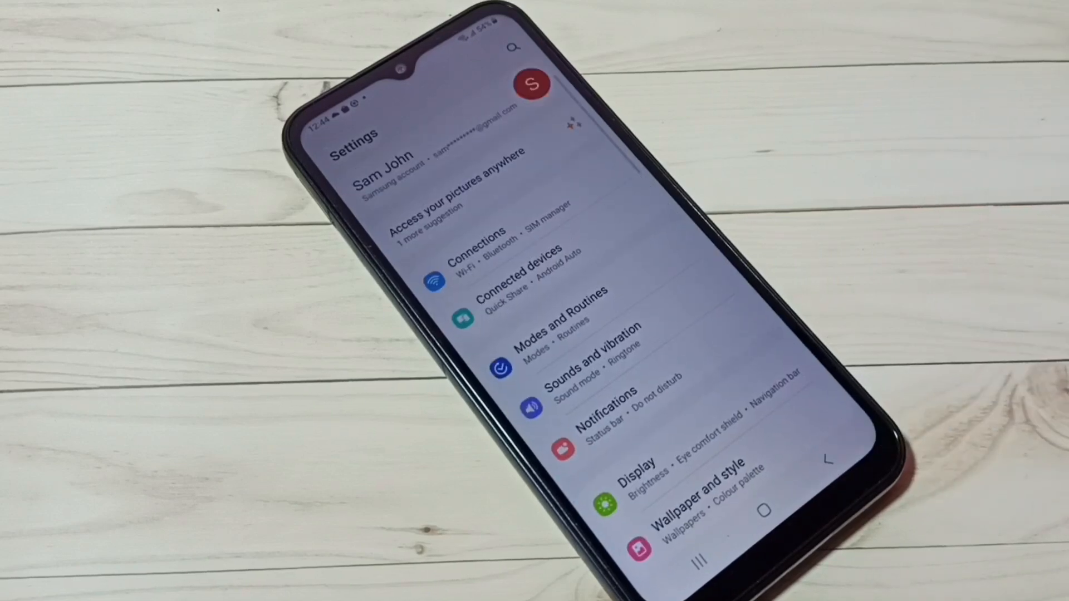